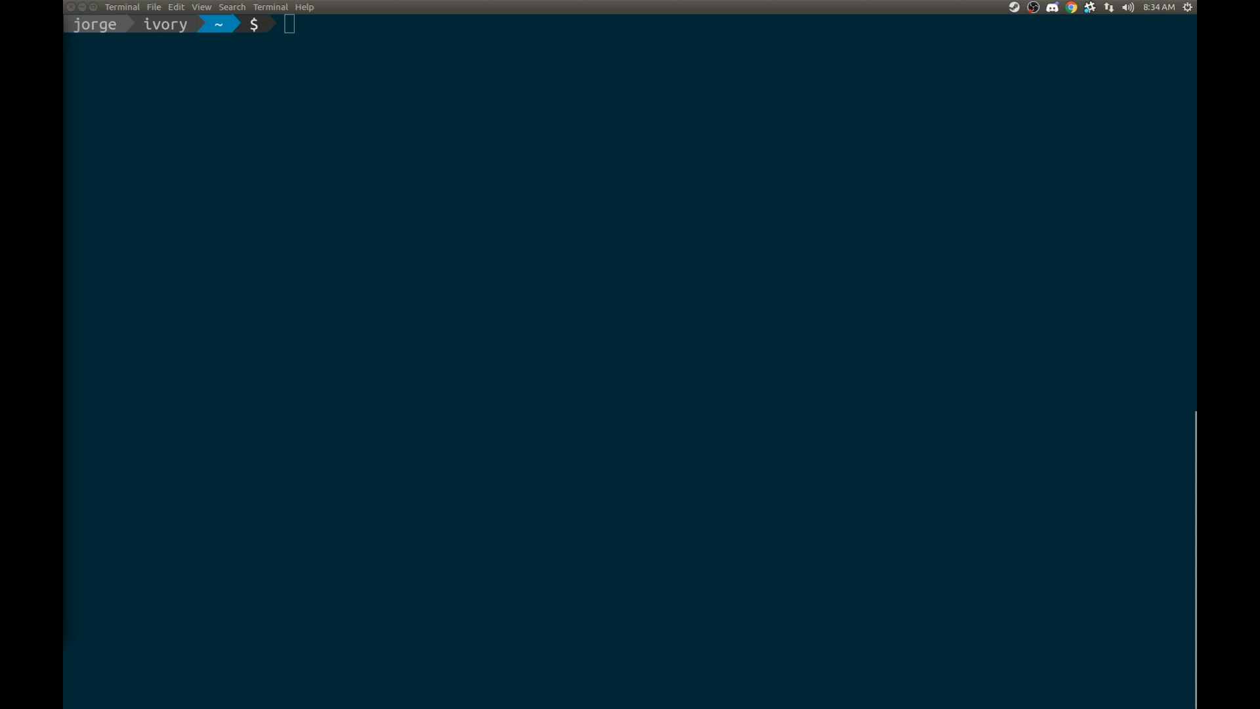
Add the ppa:juju/stable and ppa:conjure-up/next repositories with apt-add-repository
type("sudo apt-add-repository ppa:juju/stable")
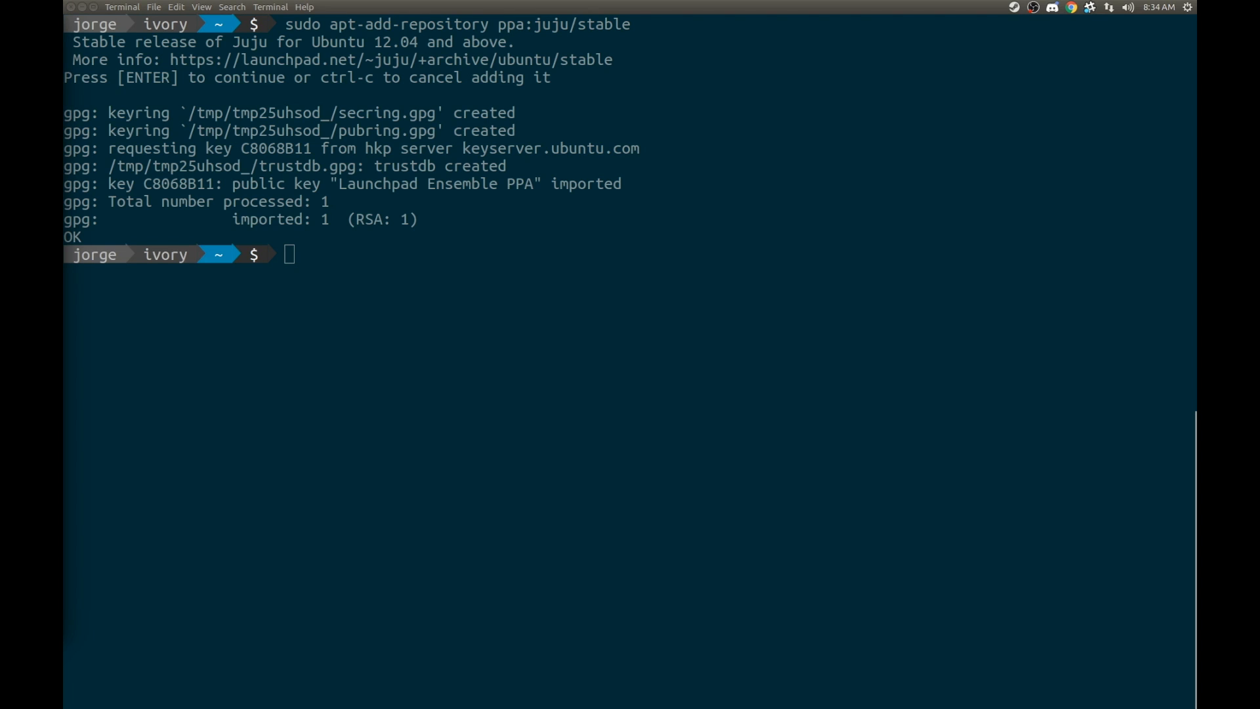
type("sudo apt-add-repository ppa:conjure-up/next")
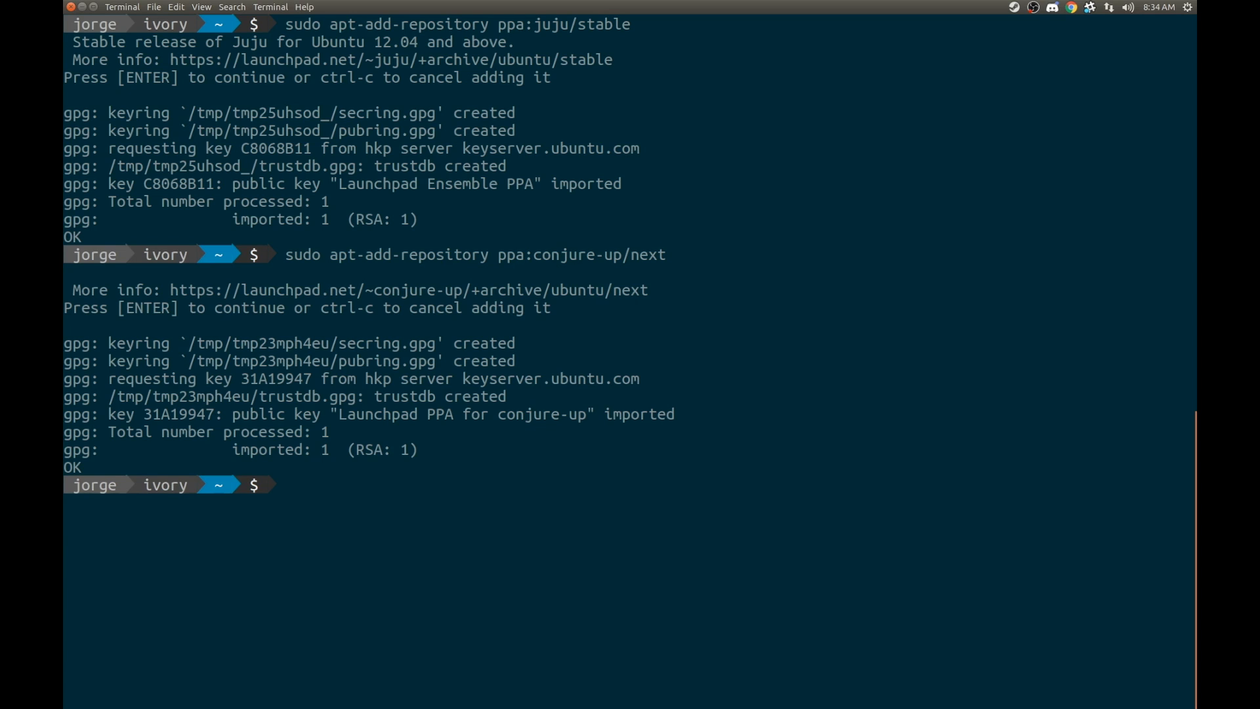
type("s")
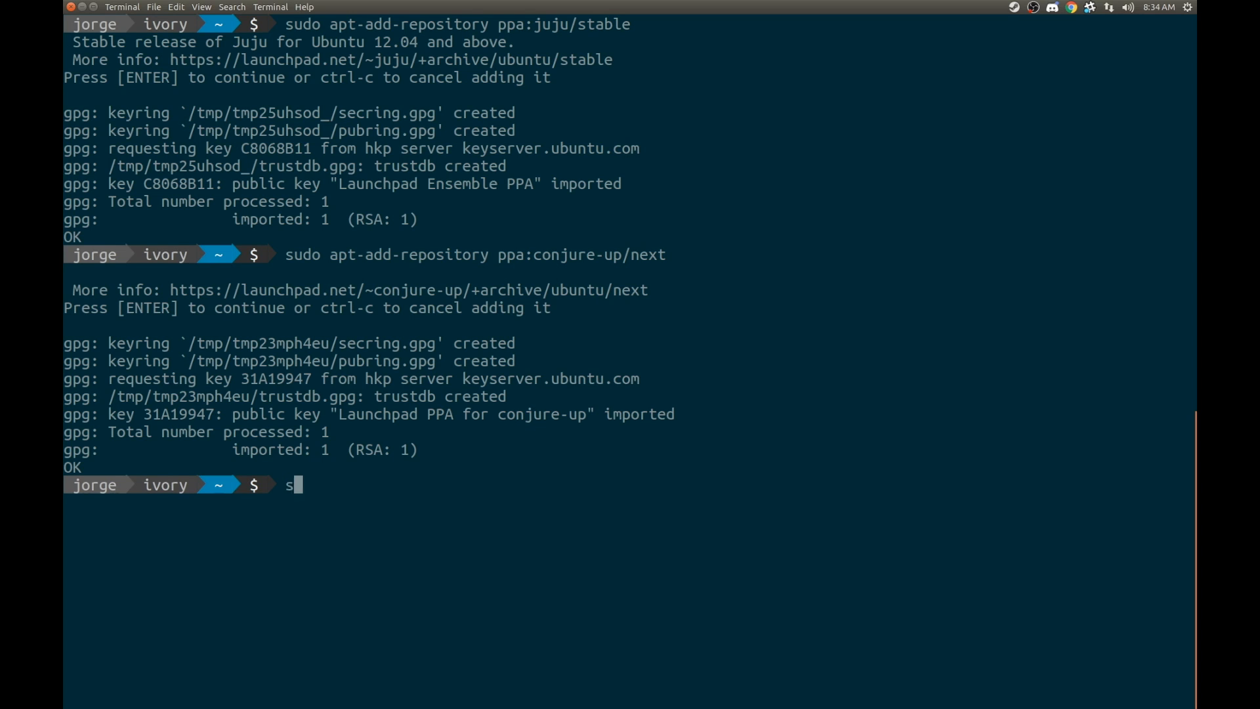
Run apt update, install the conjure-up package, and launch conjure-up
type("udo apt up")
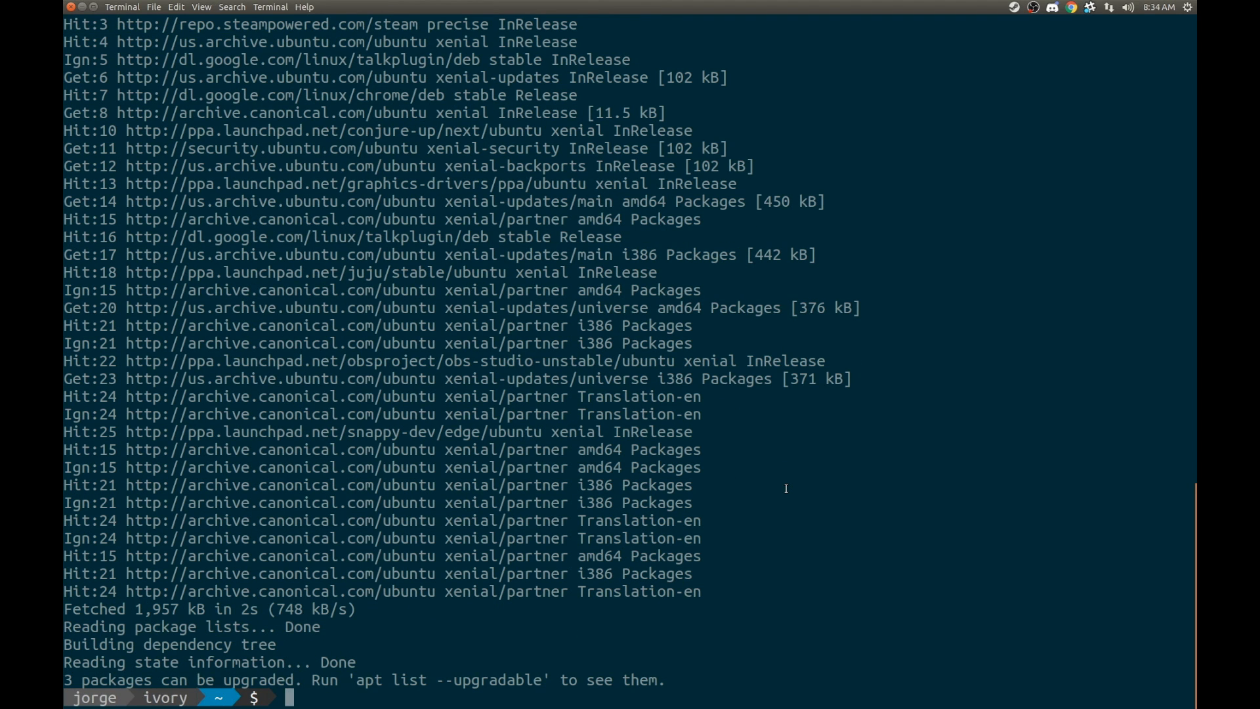
type("sudo apt install")
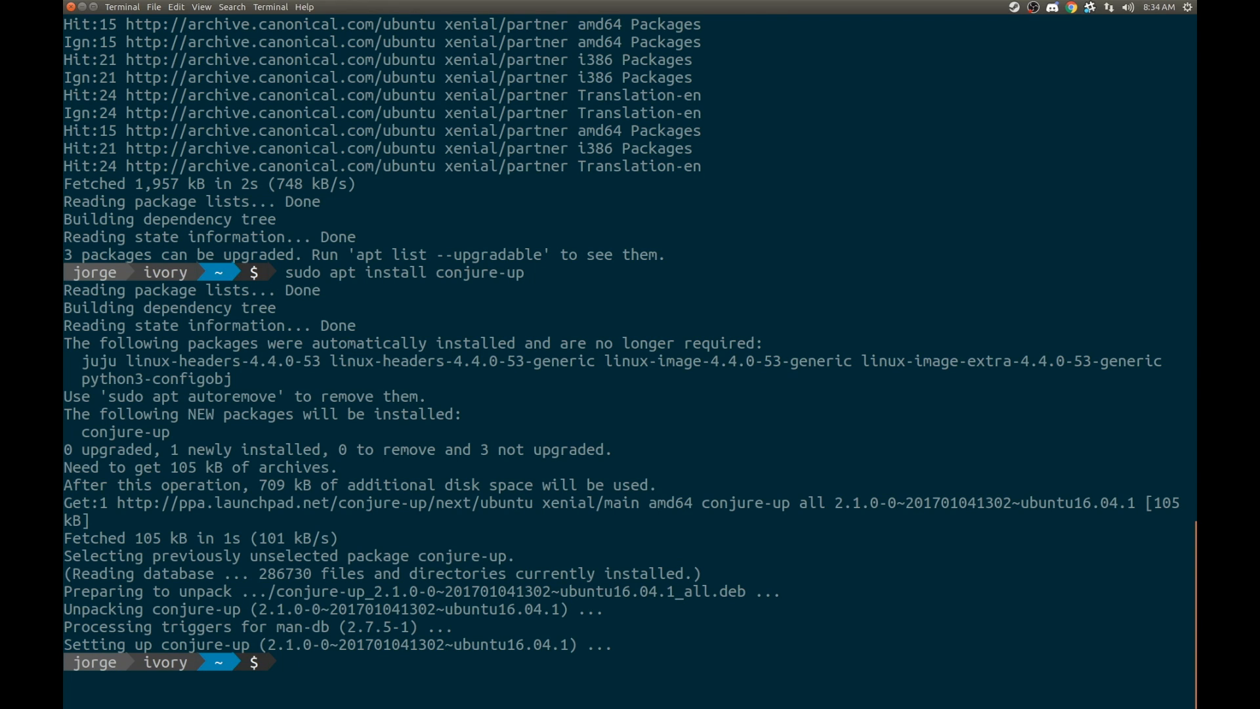
type("conjure-")
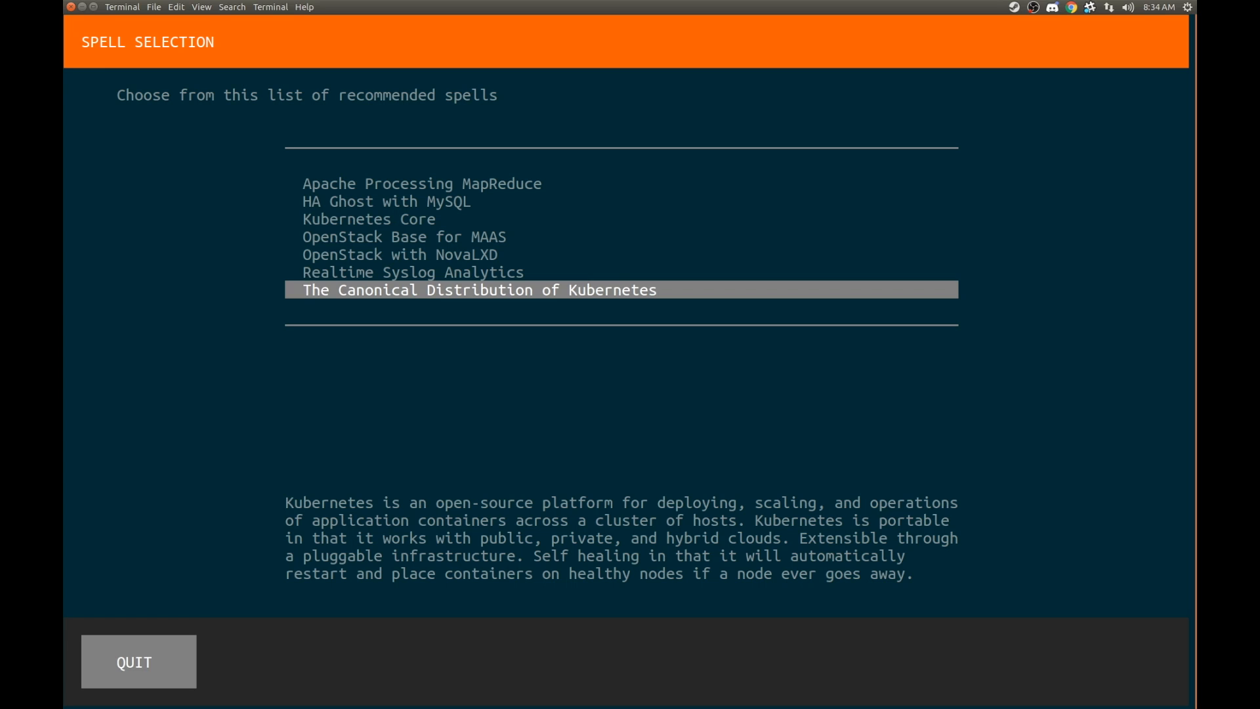
Choose The Canonical Distribution of Kubernetes spell
key("enter")
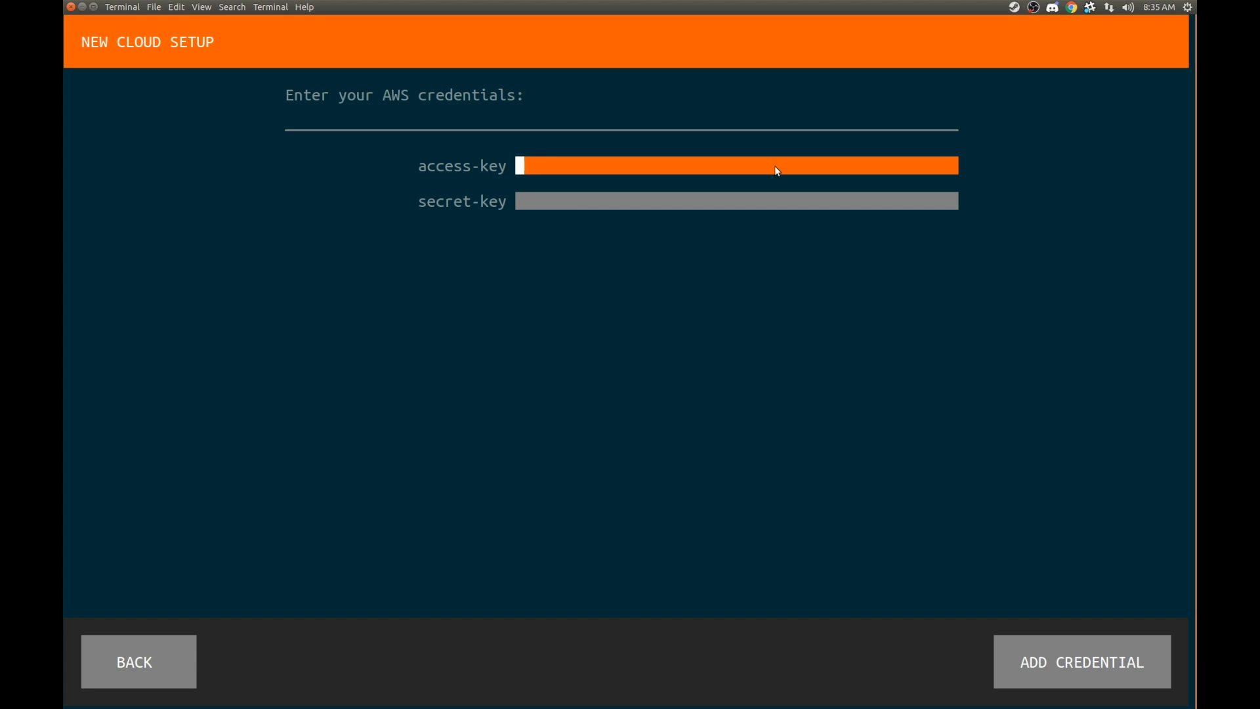
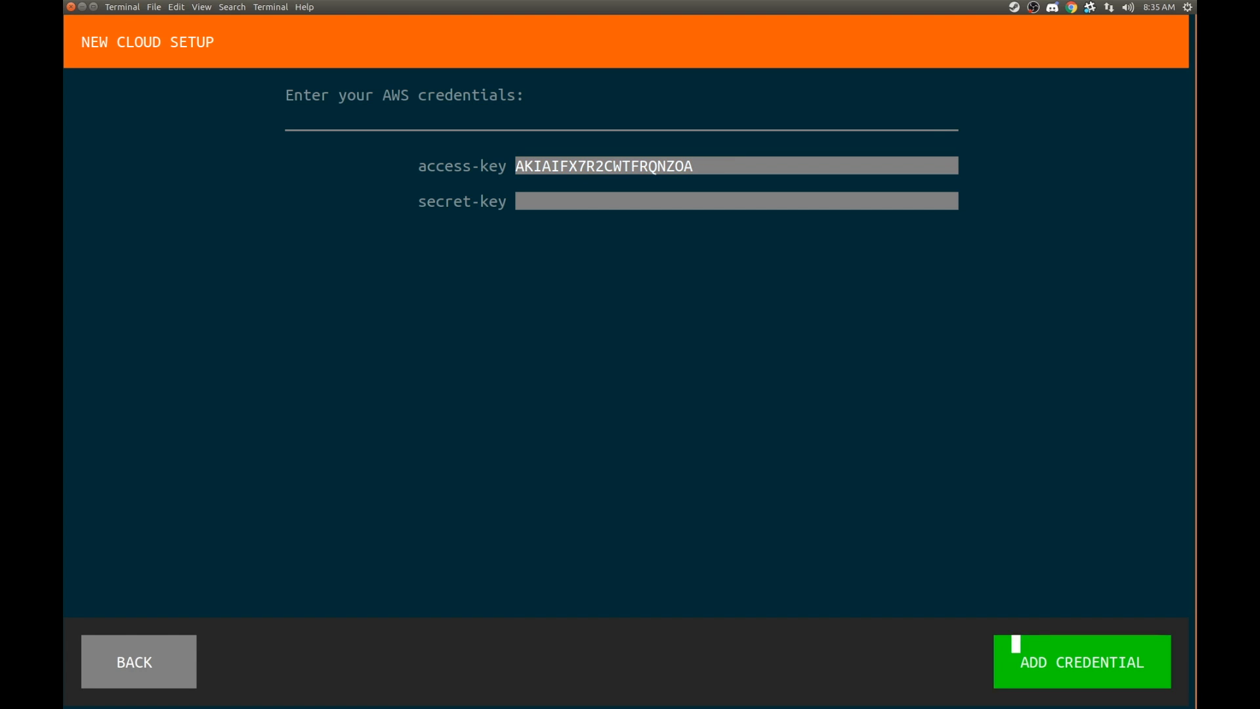
left_click(735, 201)
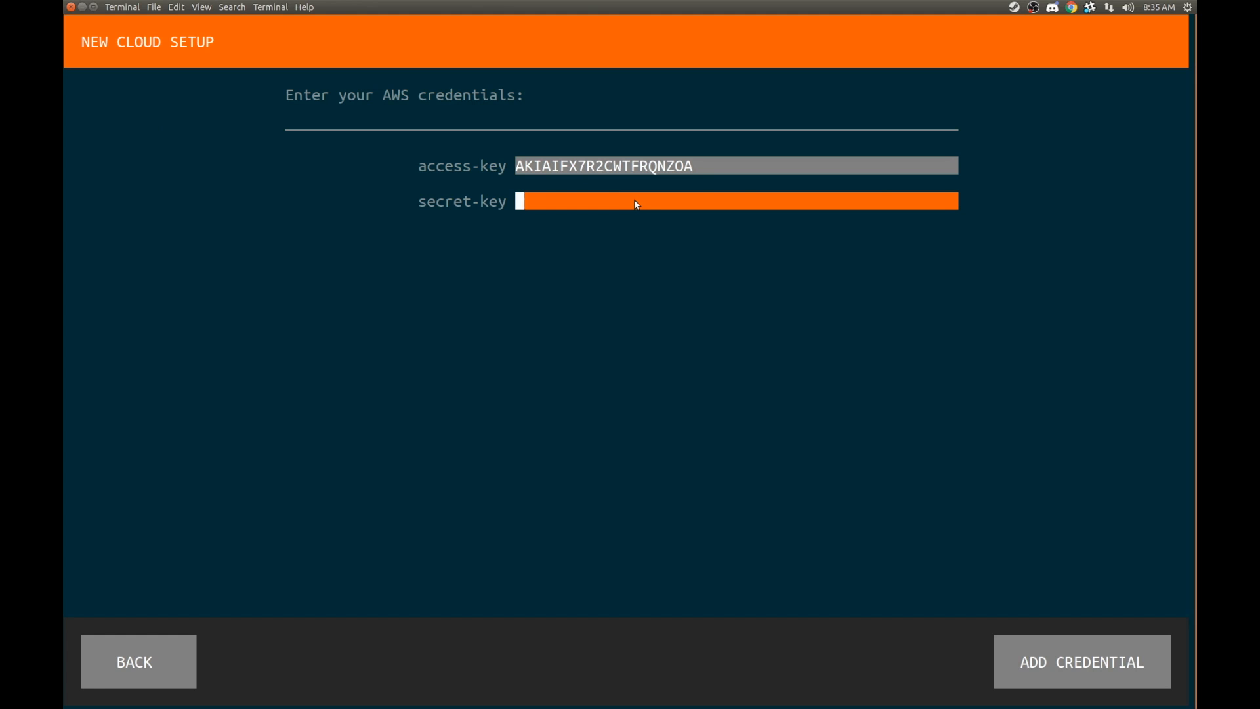
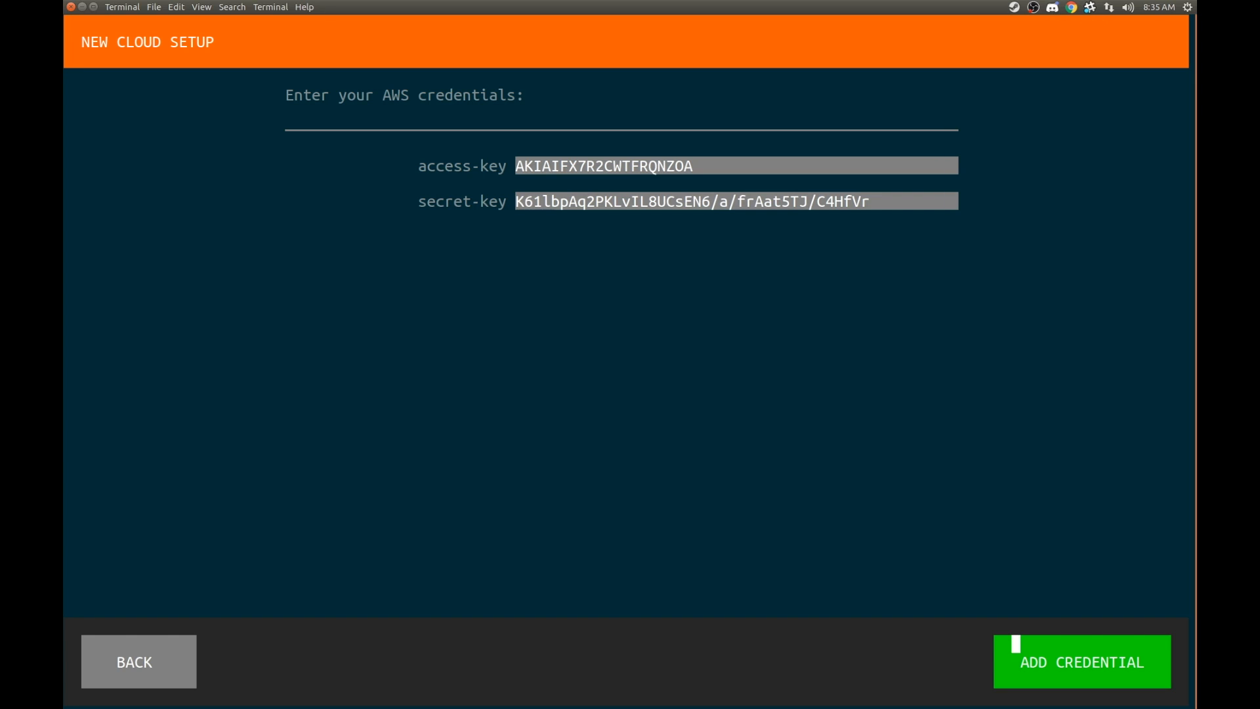
left_click(1081, 661)
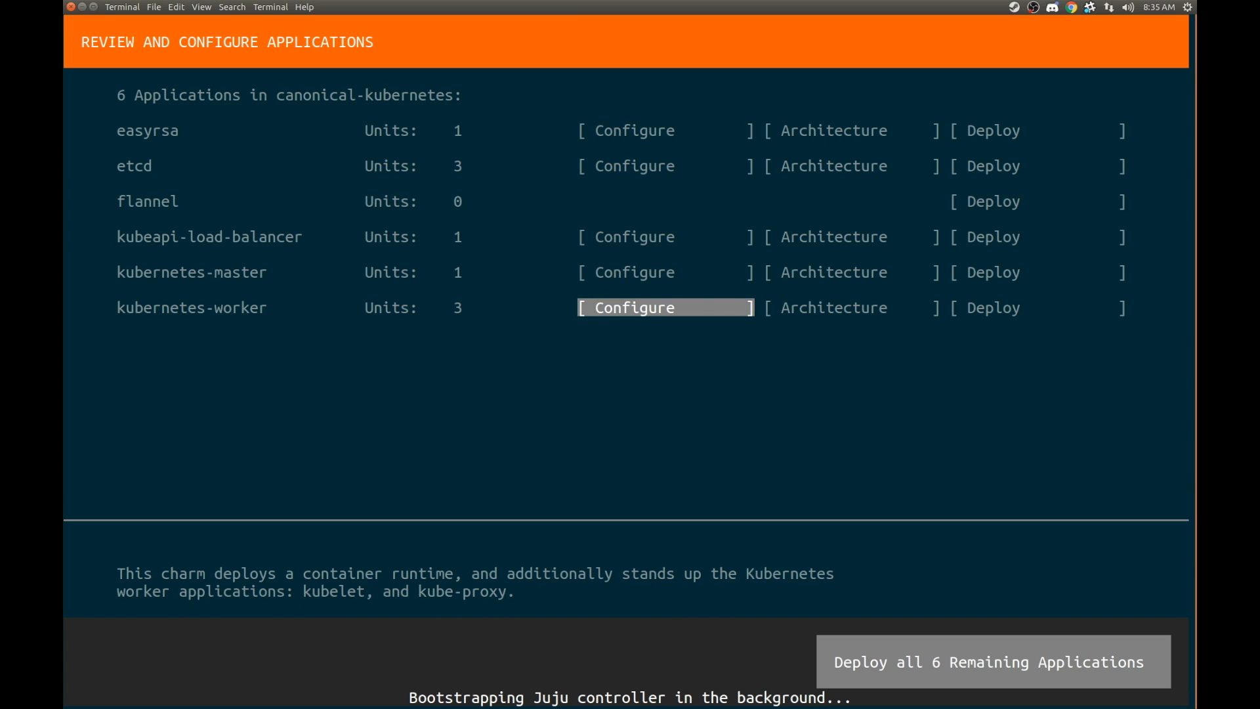
Set kubernetes-worker Units to 5, review advanced options, and apply the changes
left_click(635, 307)
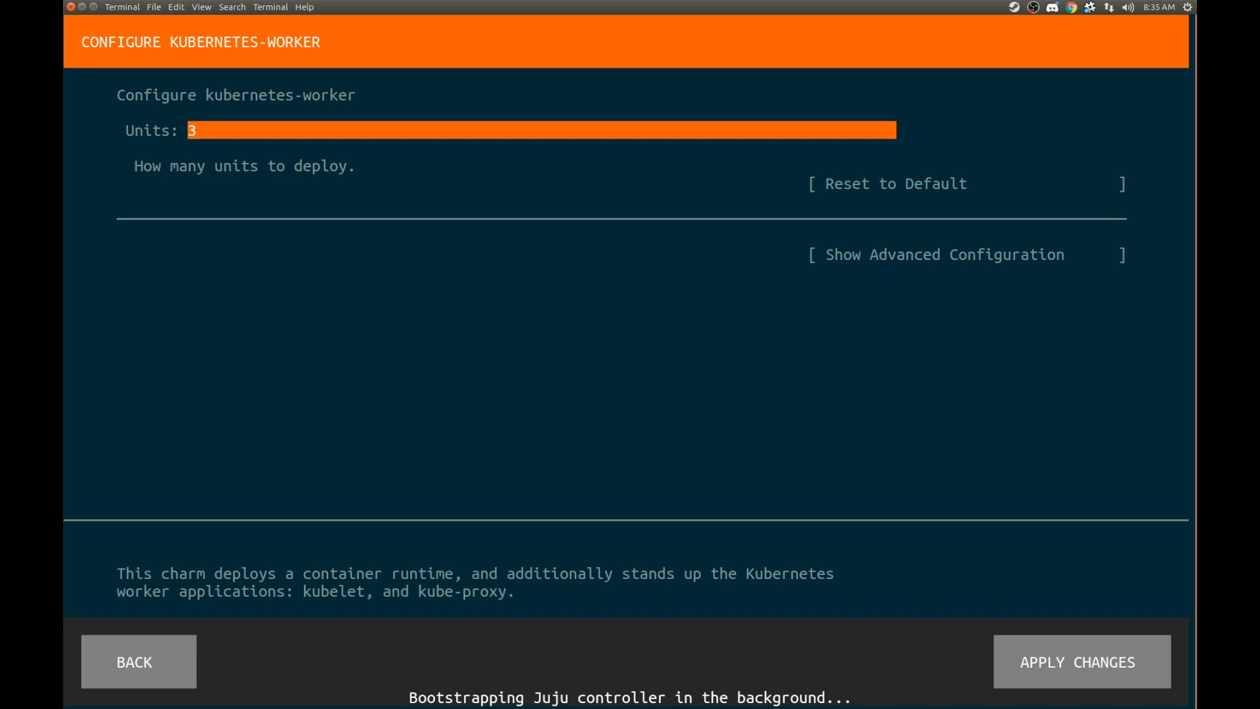
type("5")
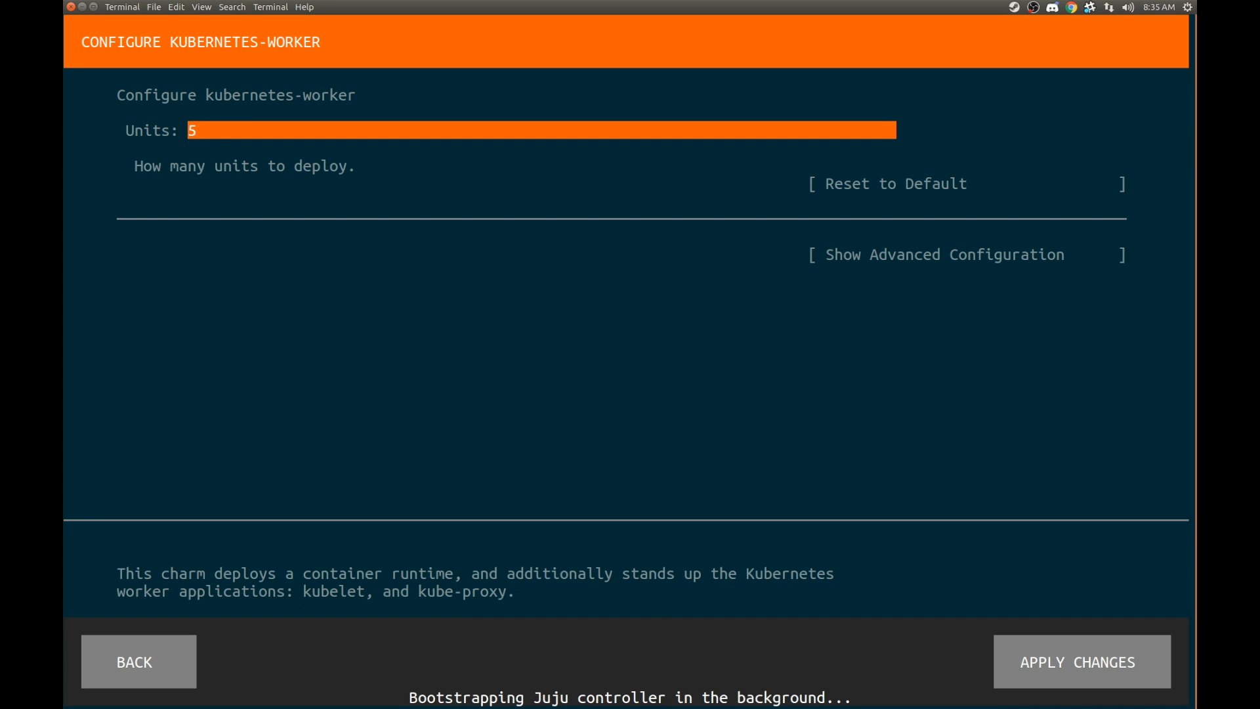
left_click(942, 254)
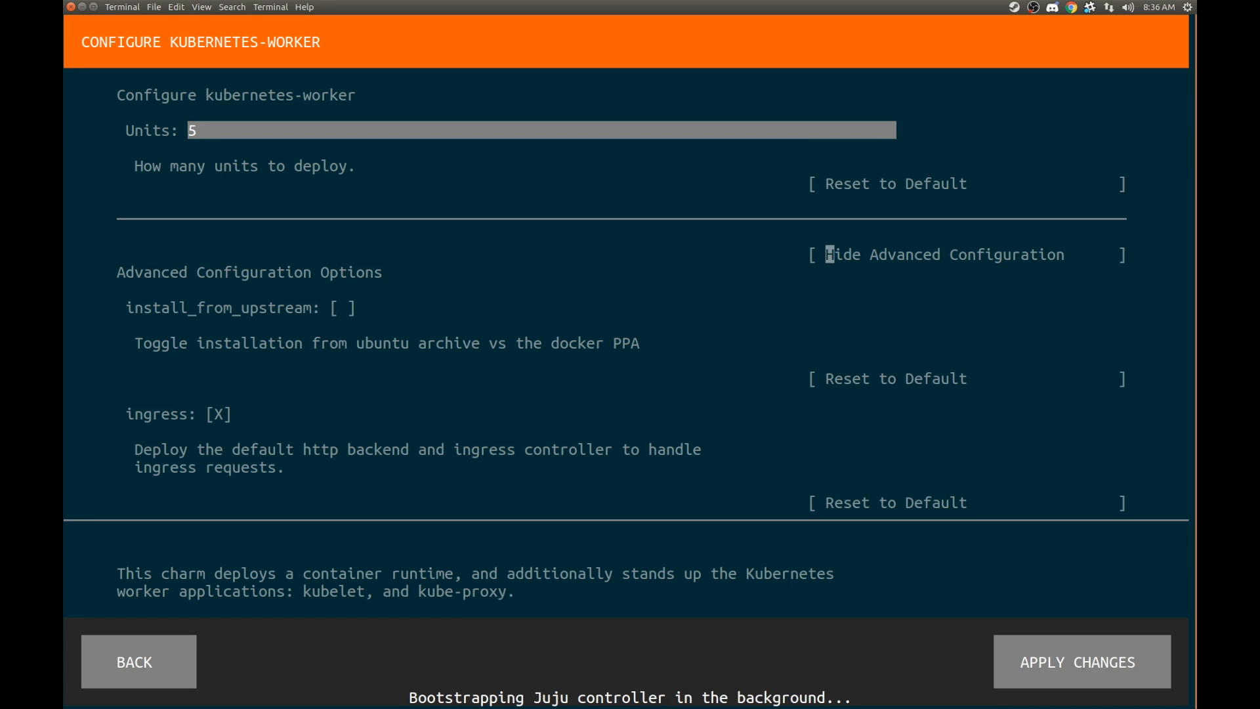
scroll("down", 3)
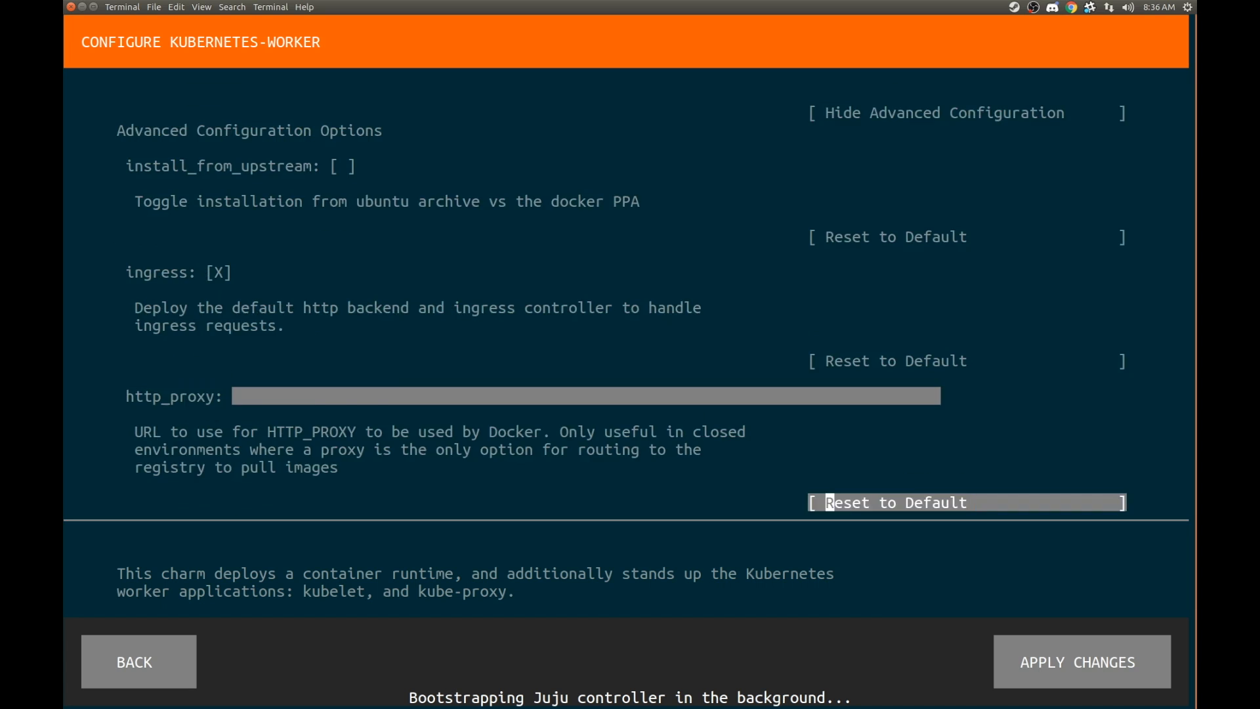
scroll("down", 3)
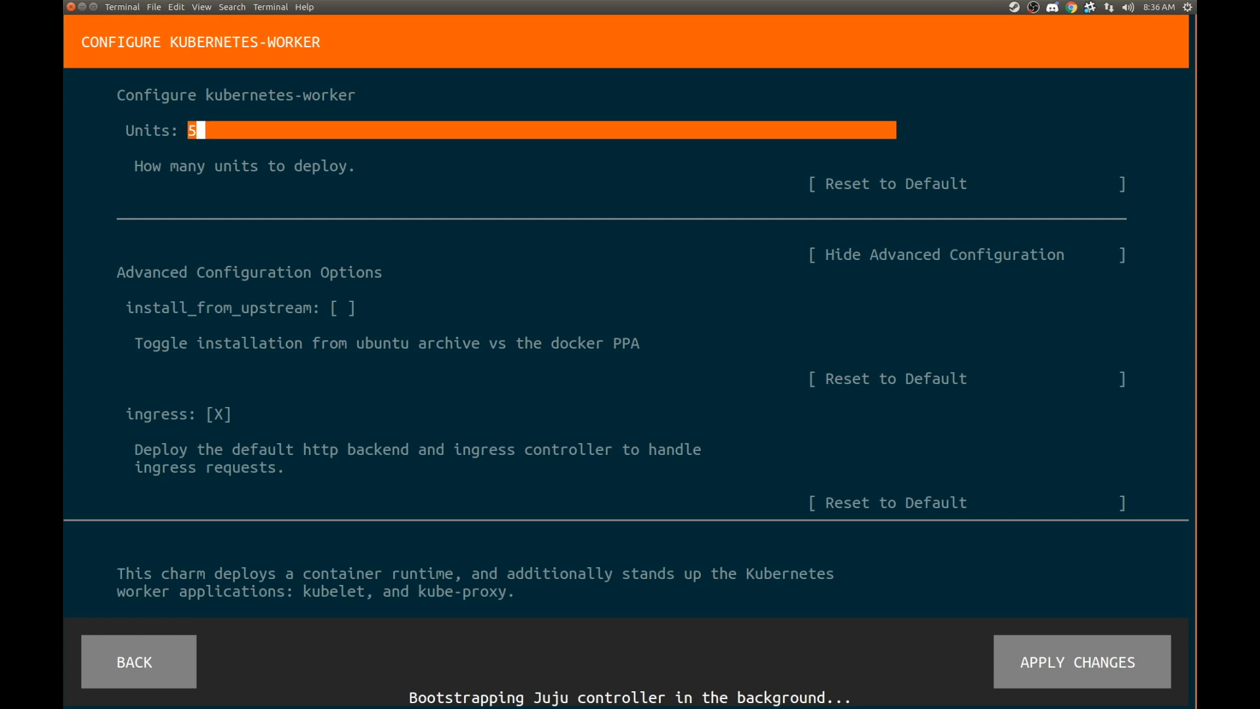
left_click(1081, 661)
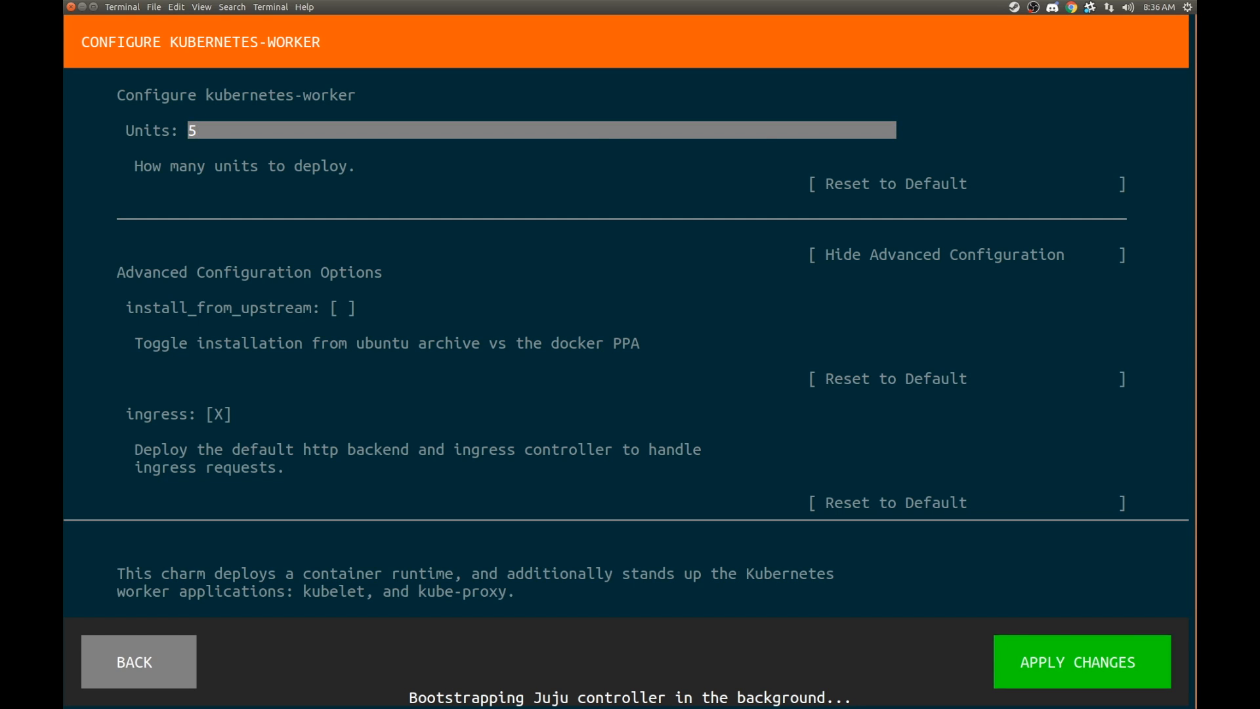
left_click(138, 662)
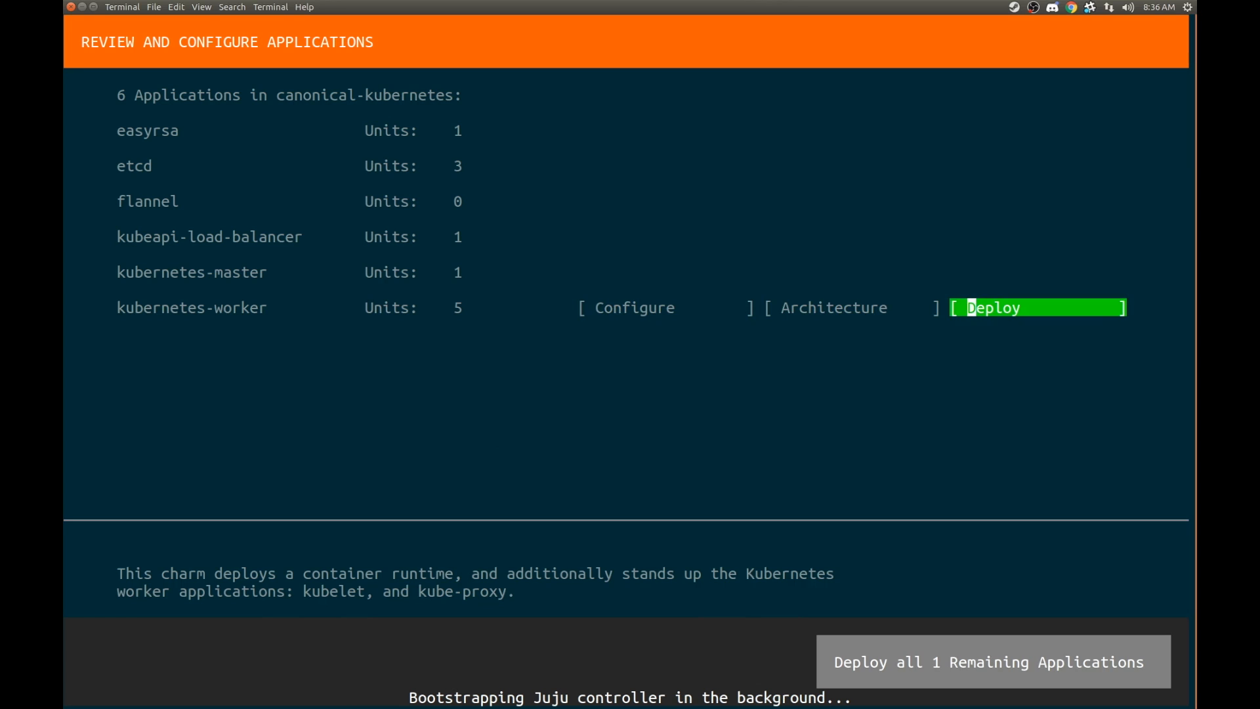
Deploy kubernetes-worker from the Review and Configure Applications screen
left_click(1037, 307)
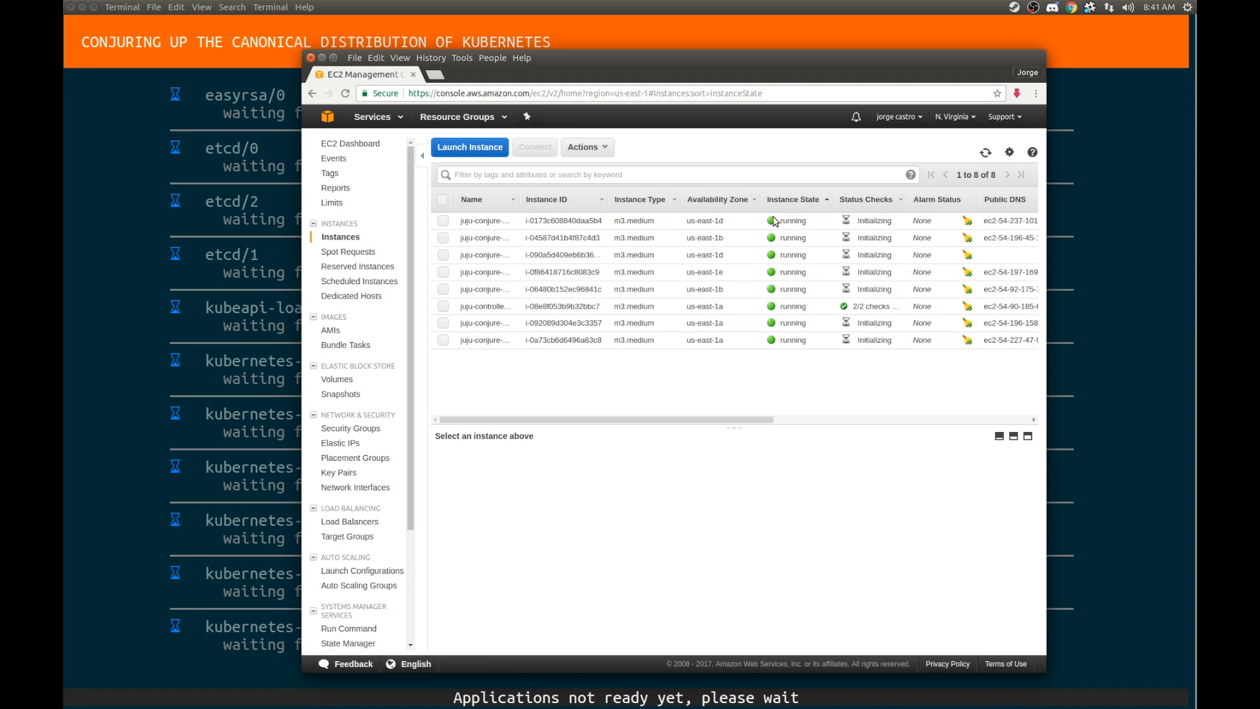
mouse_move(764, 110)
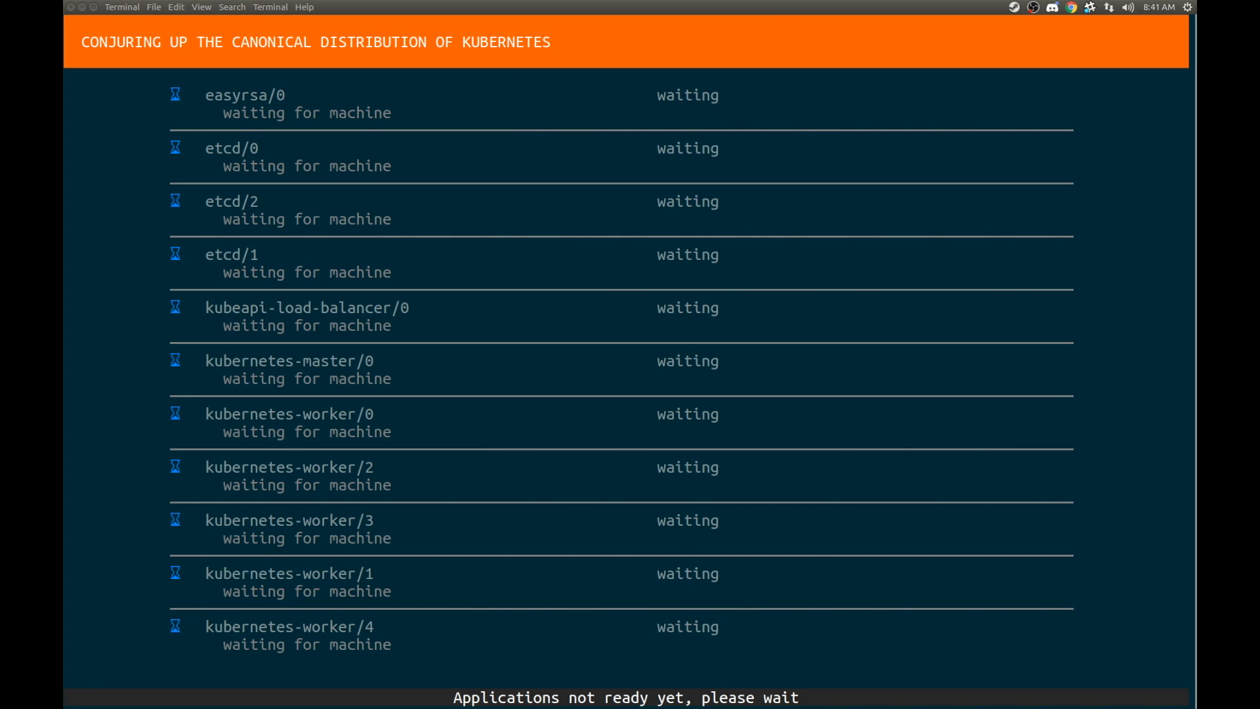
mouse_move(248, 570)
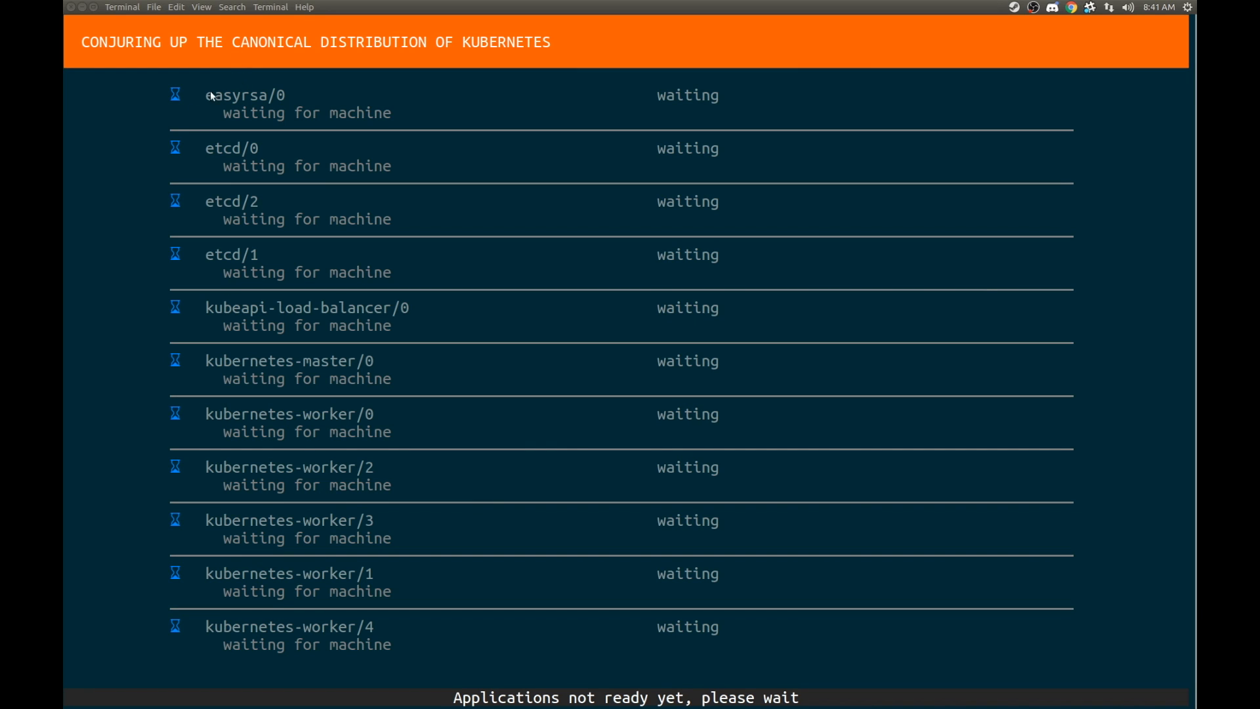
mouse_move(103, 191)
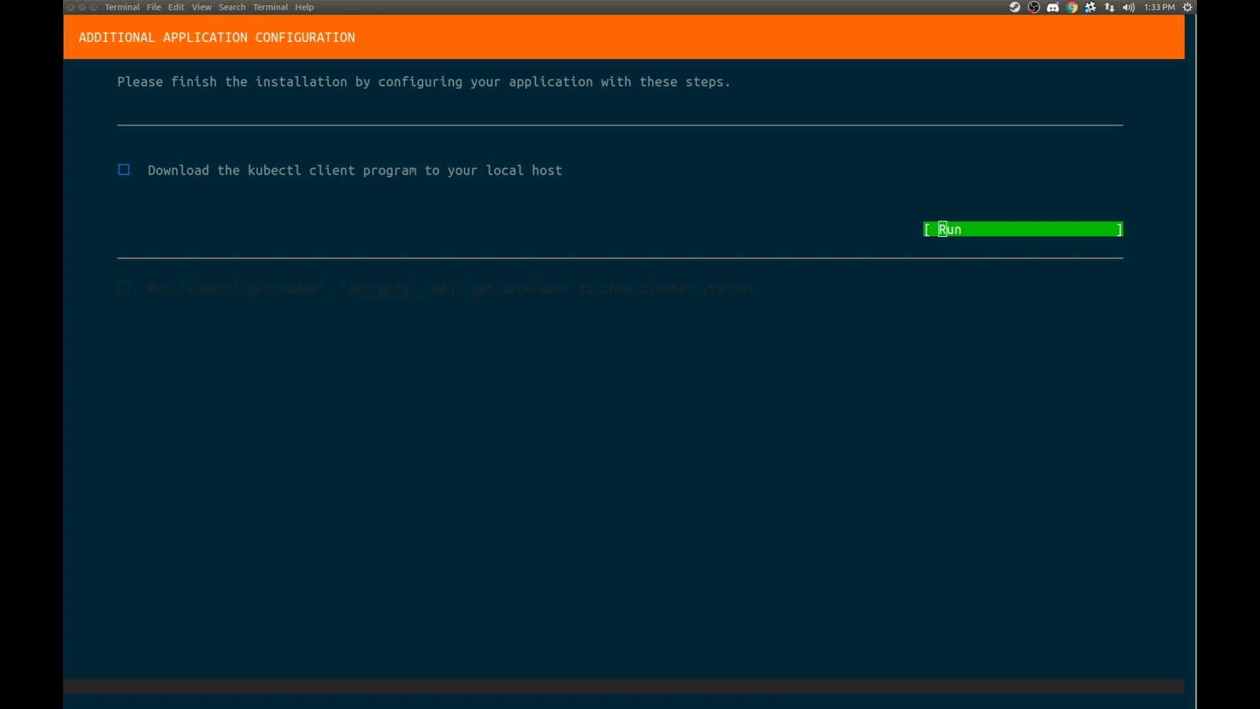
mouse_move(202, 353)
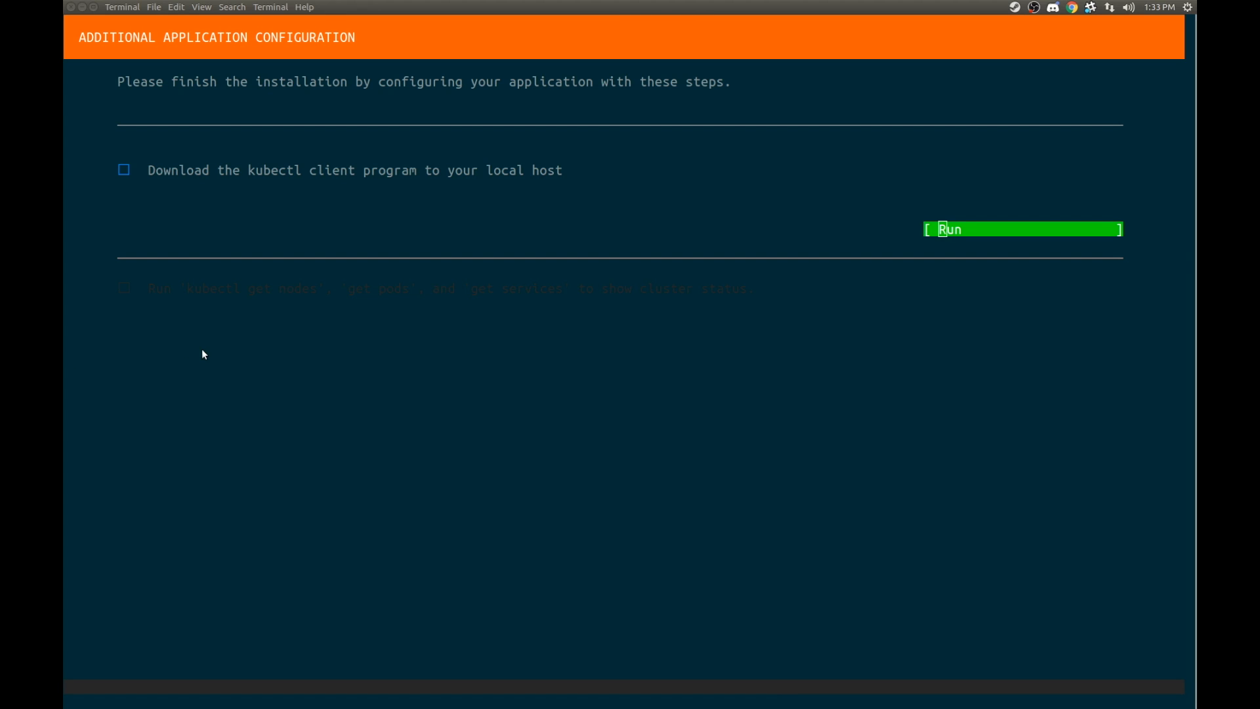
Run the kubectl download and cluster status steps, then quit conjure-up with Q
left_click(1021, 229)
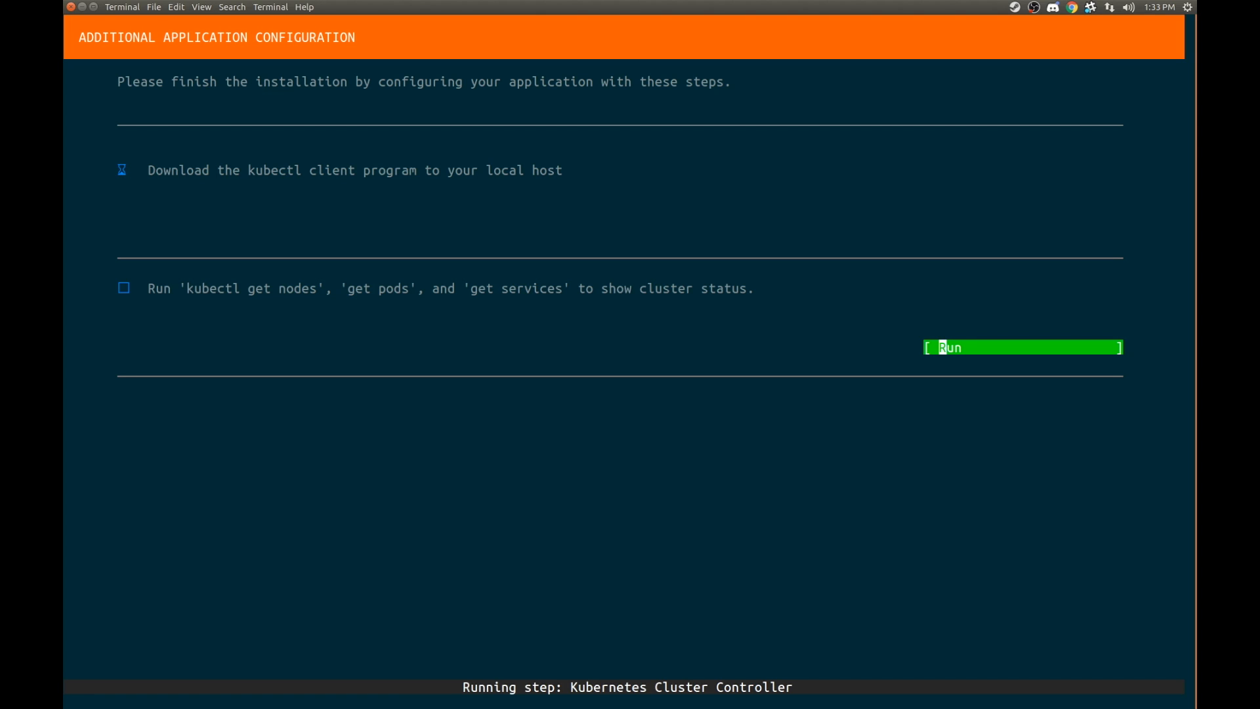
left_click(1023, 347)
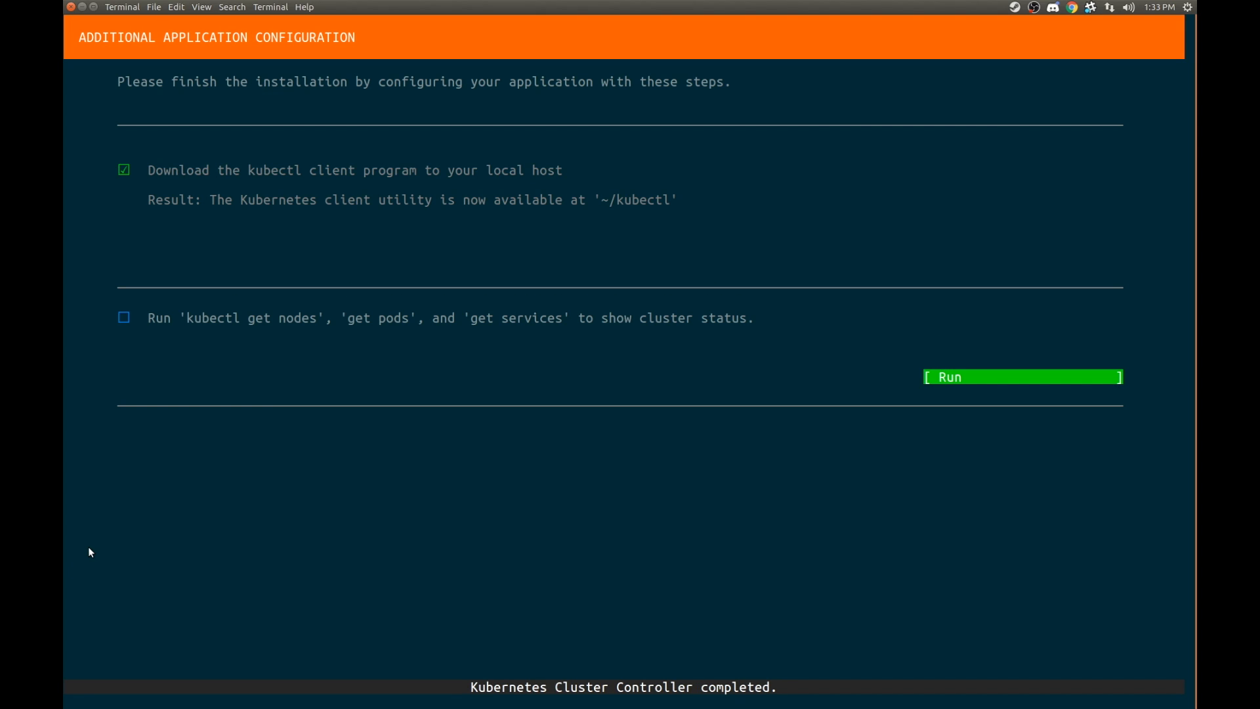
left_click(1022, 377)
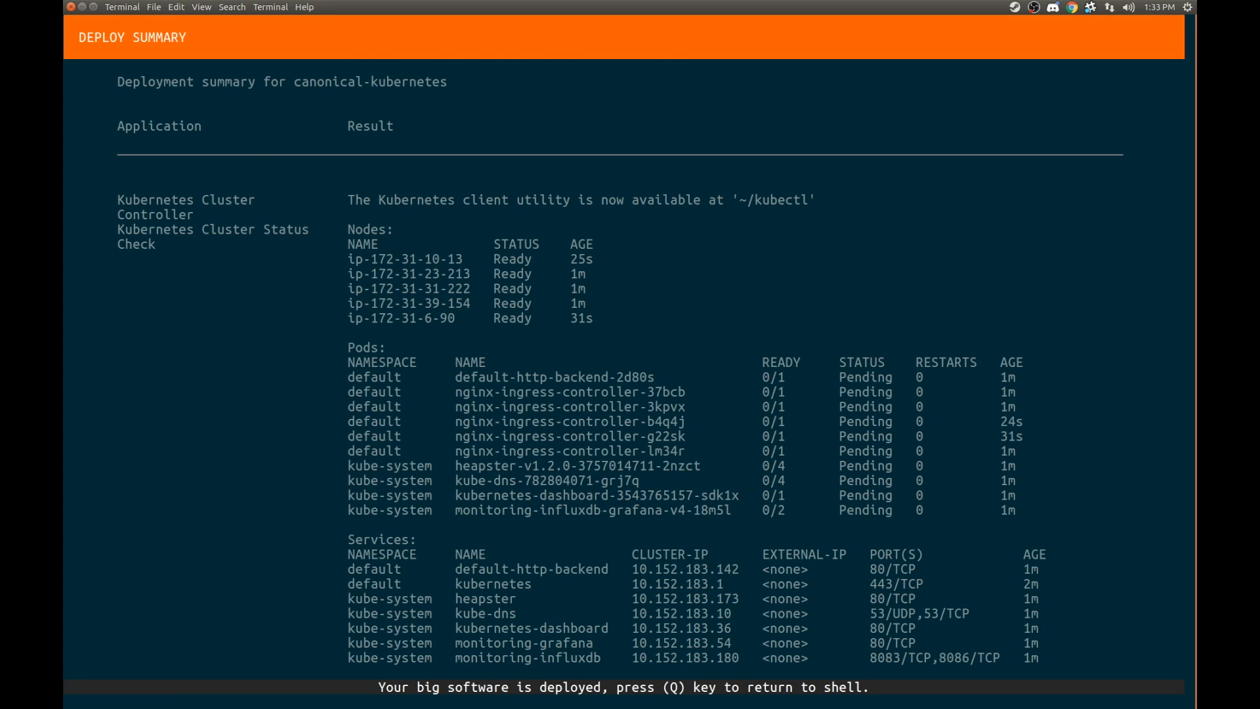
key("q")
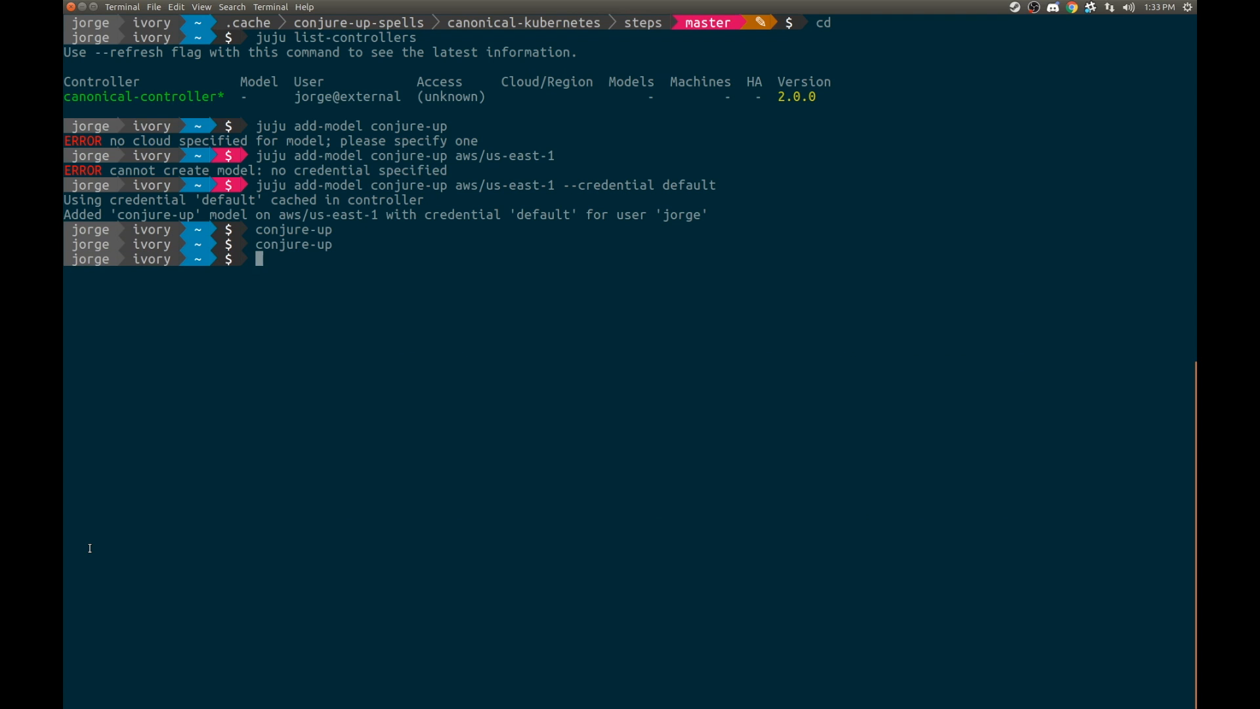
Run ./kubectl cluster-info, then change into .kube and open config in vi
type("./k")
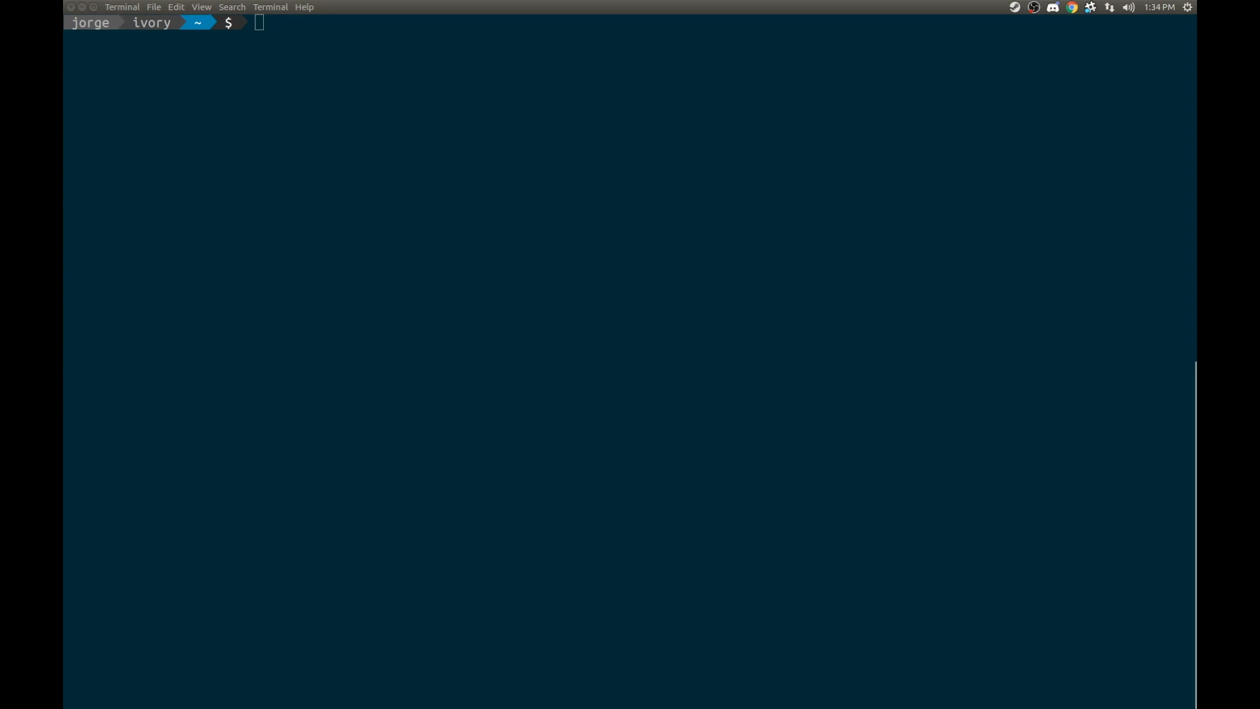
mouse_move(98, 368)
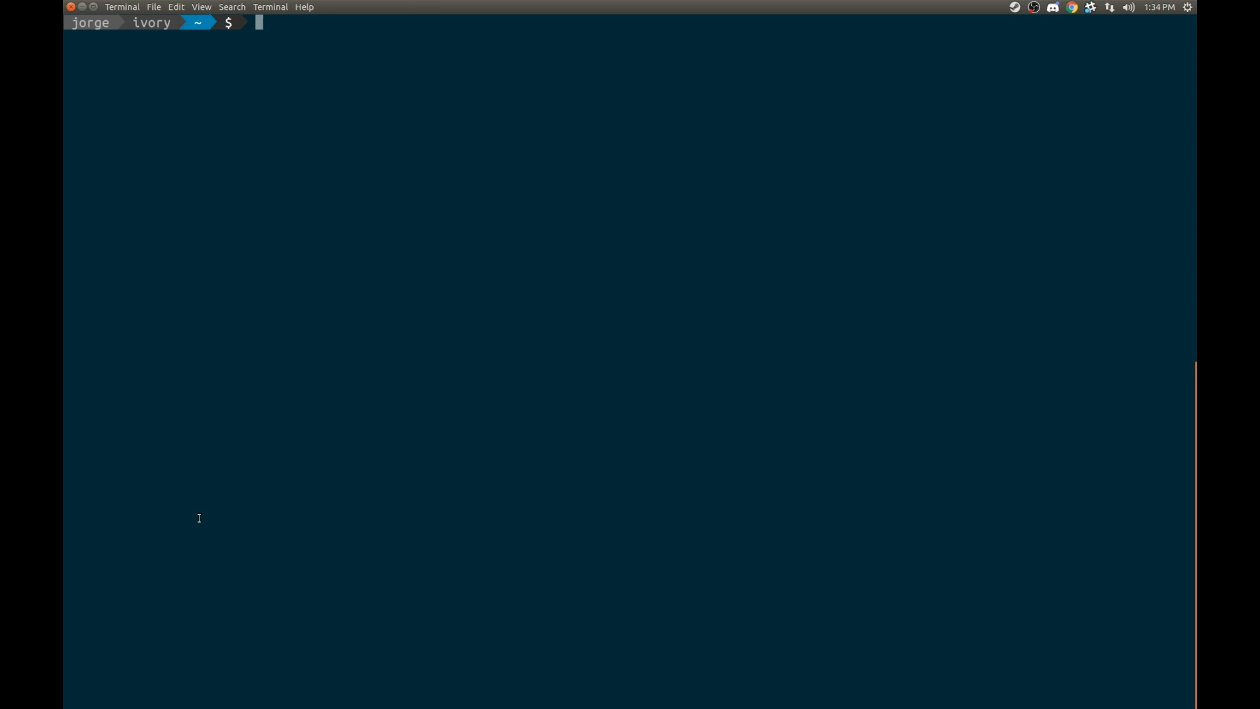
type("./k")
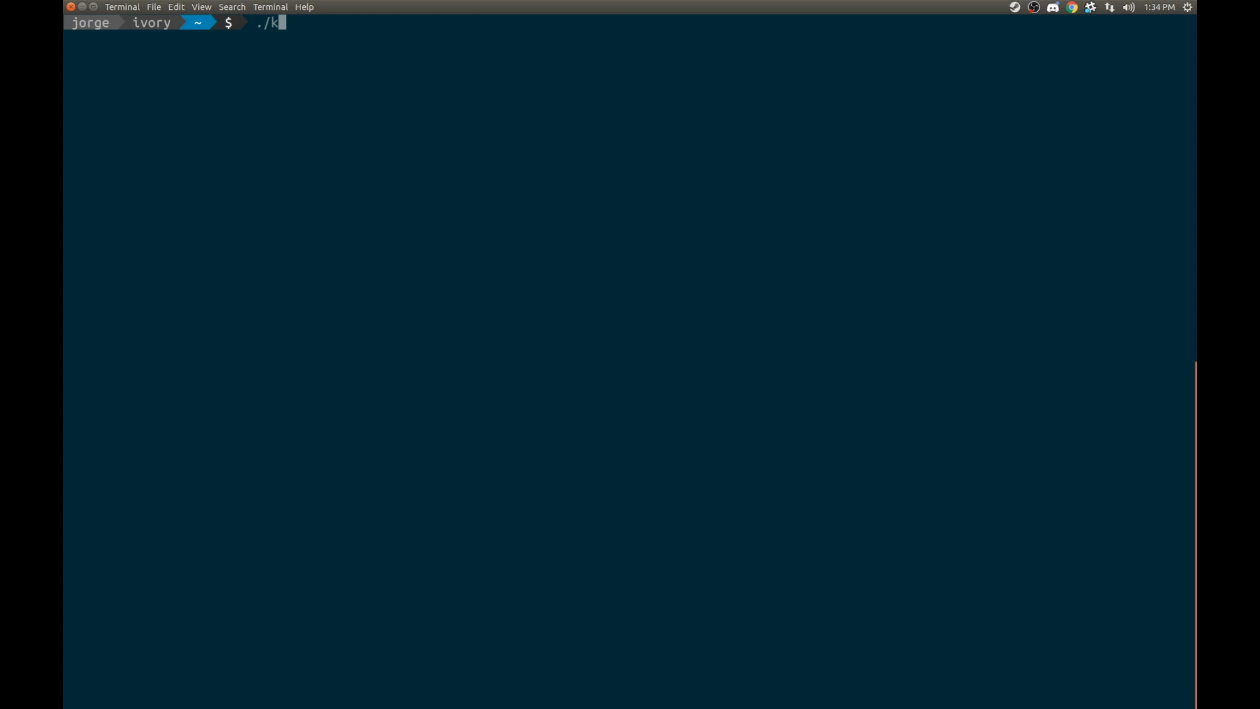
type("ubectl")
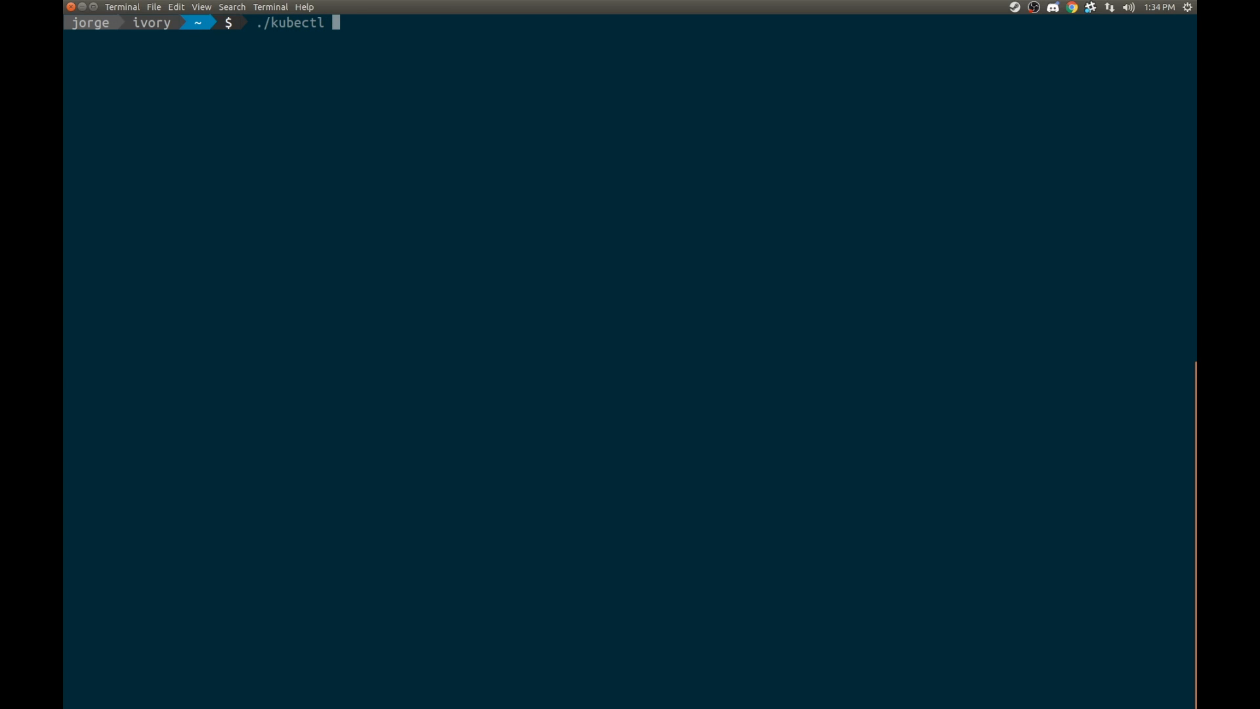
type("cluster-info")
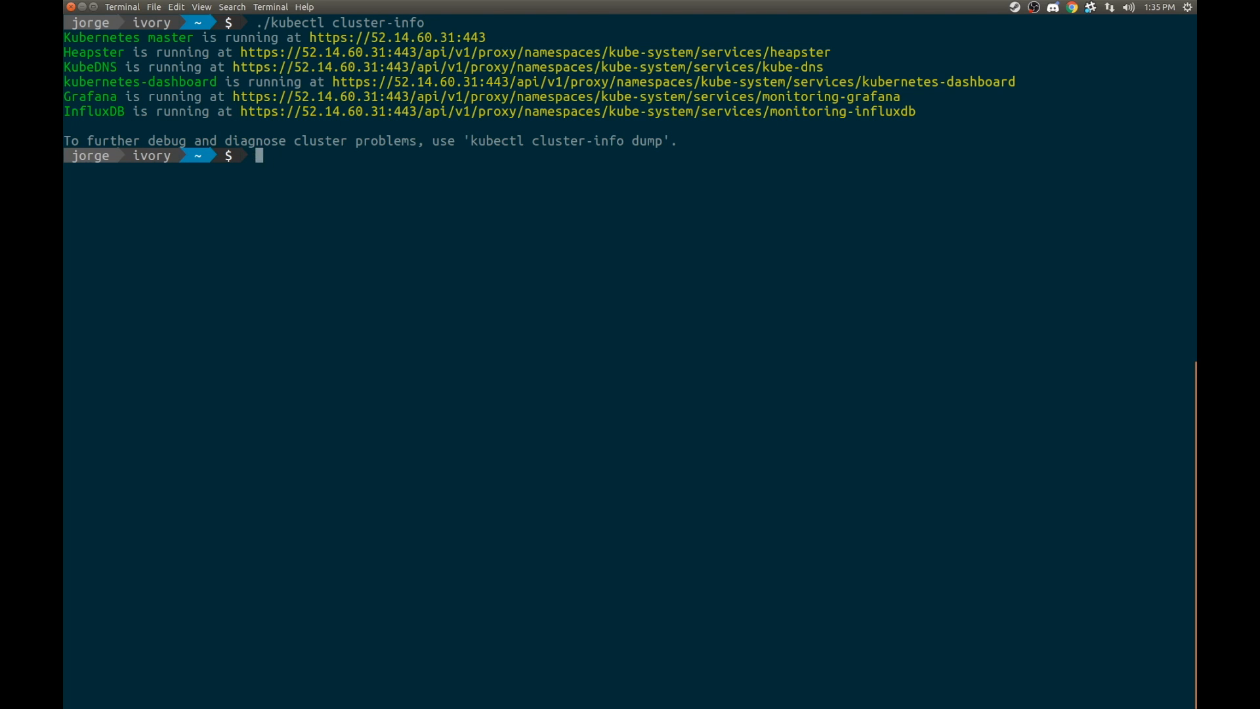
type("cd .kube/")
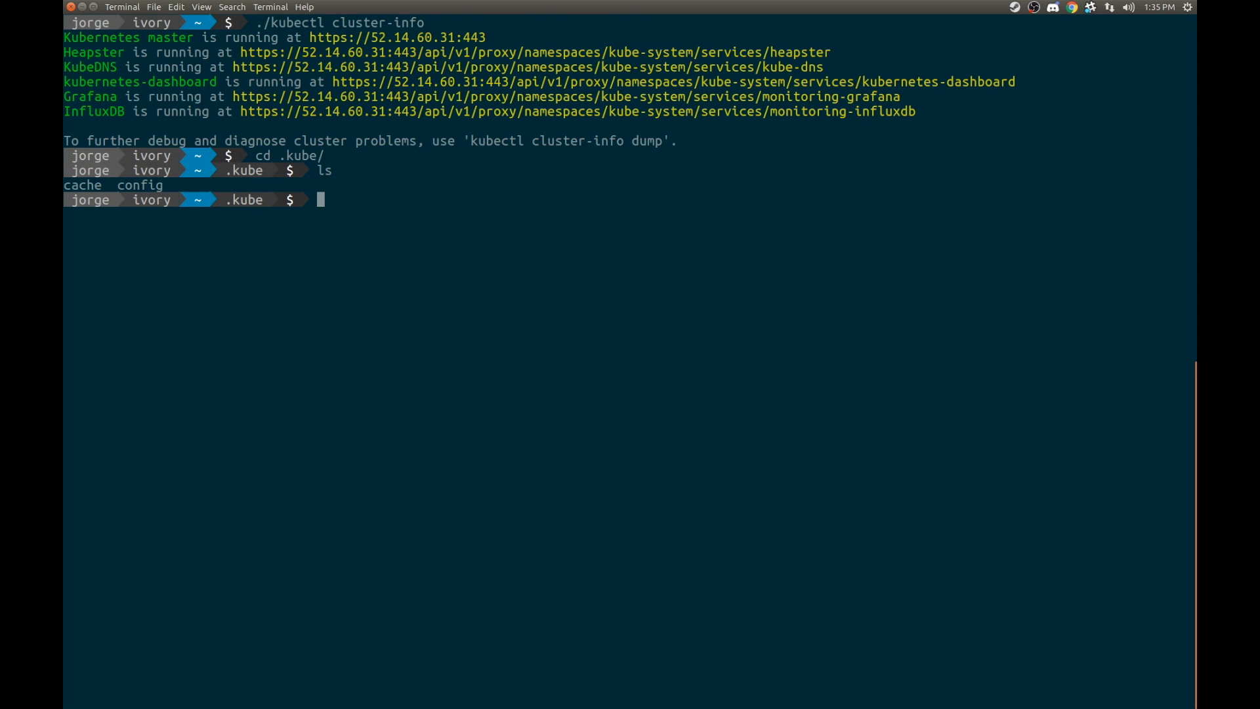
type("vi config")
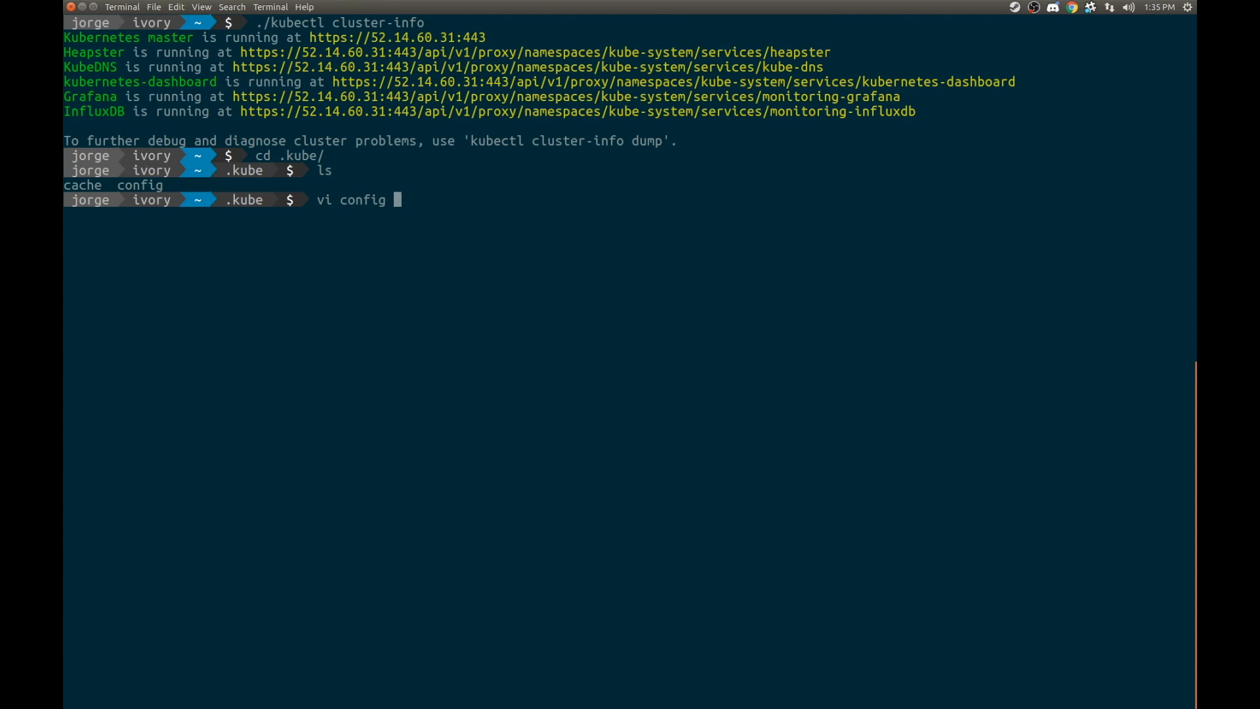